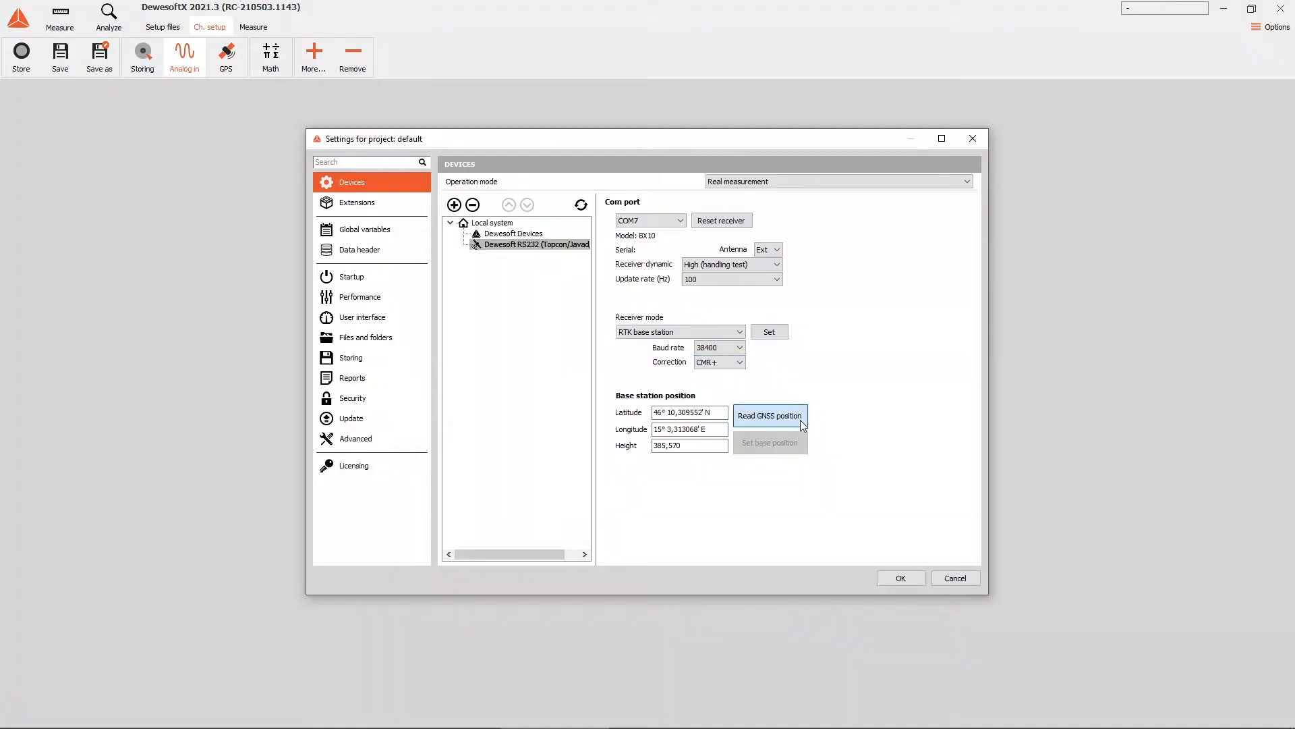
Read the receiver's current GNSS position into the base station latitude, longitude and height.
left_click(769, 414)
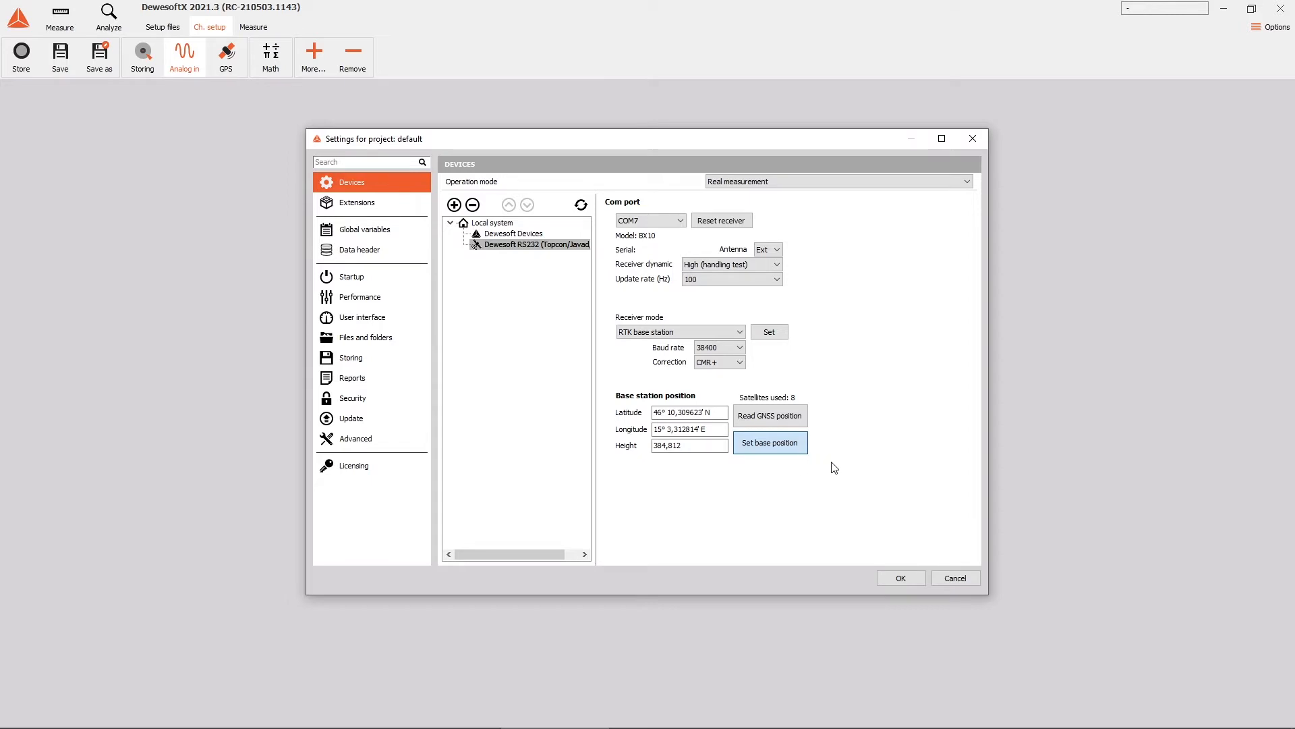
left_click(767, 443)
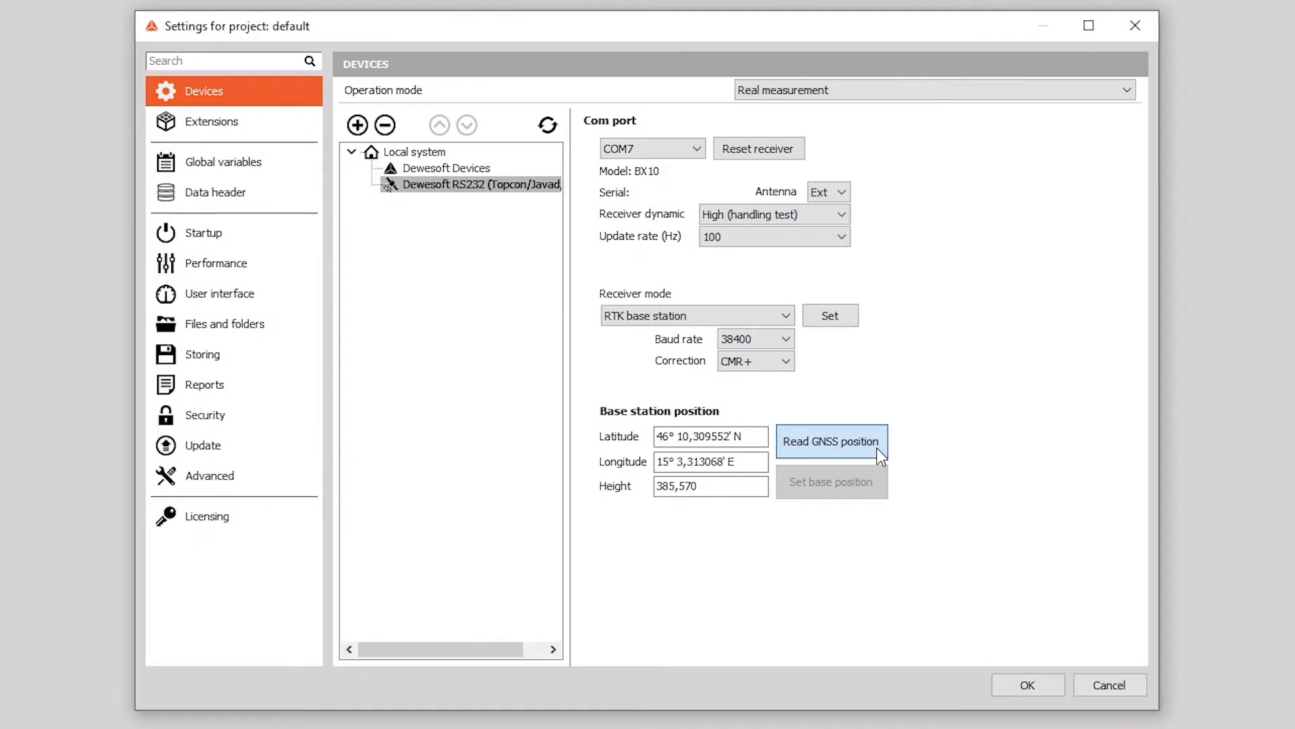
left_click(831, 441)
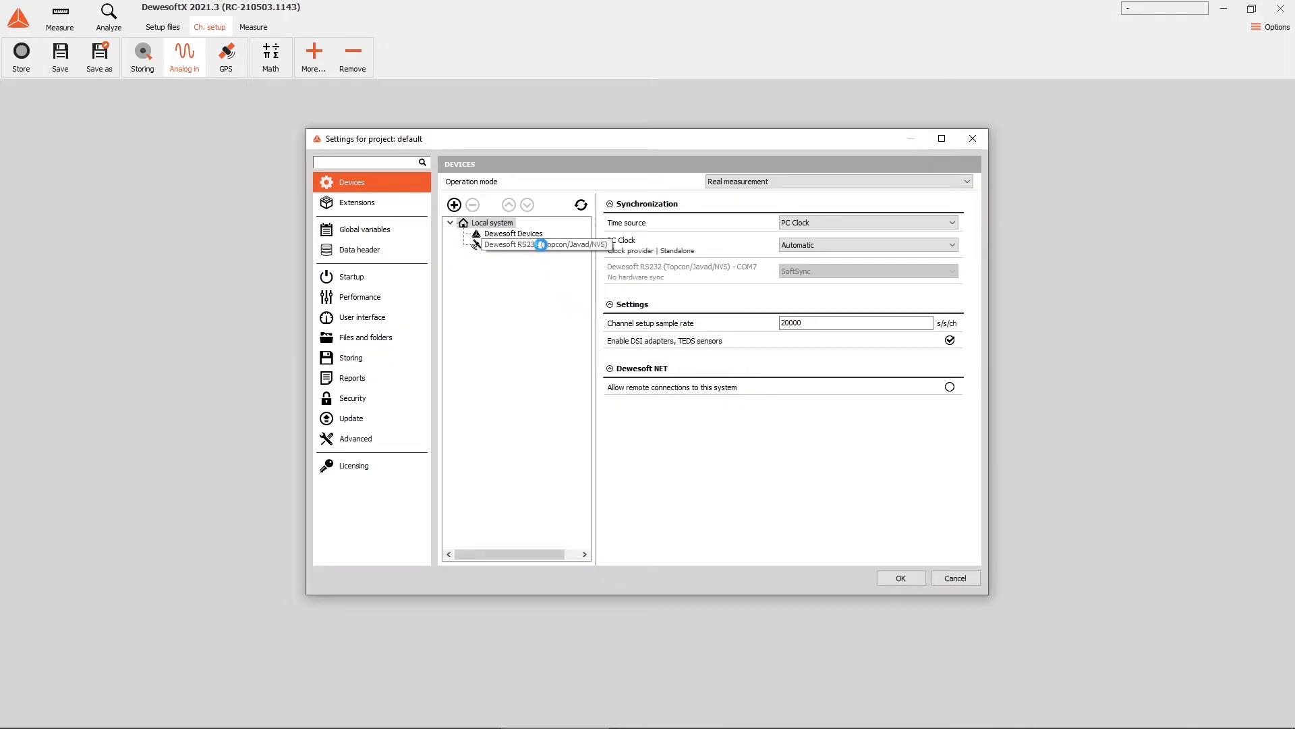
Store the read coordinates as the RS232 GPS receiver's base position and confirm the project settings.
left_click(536, 244)
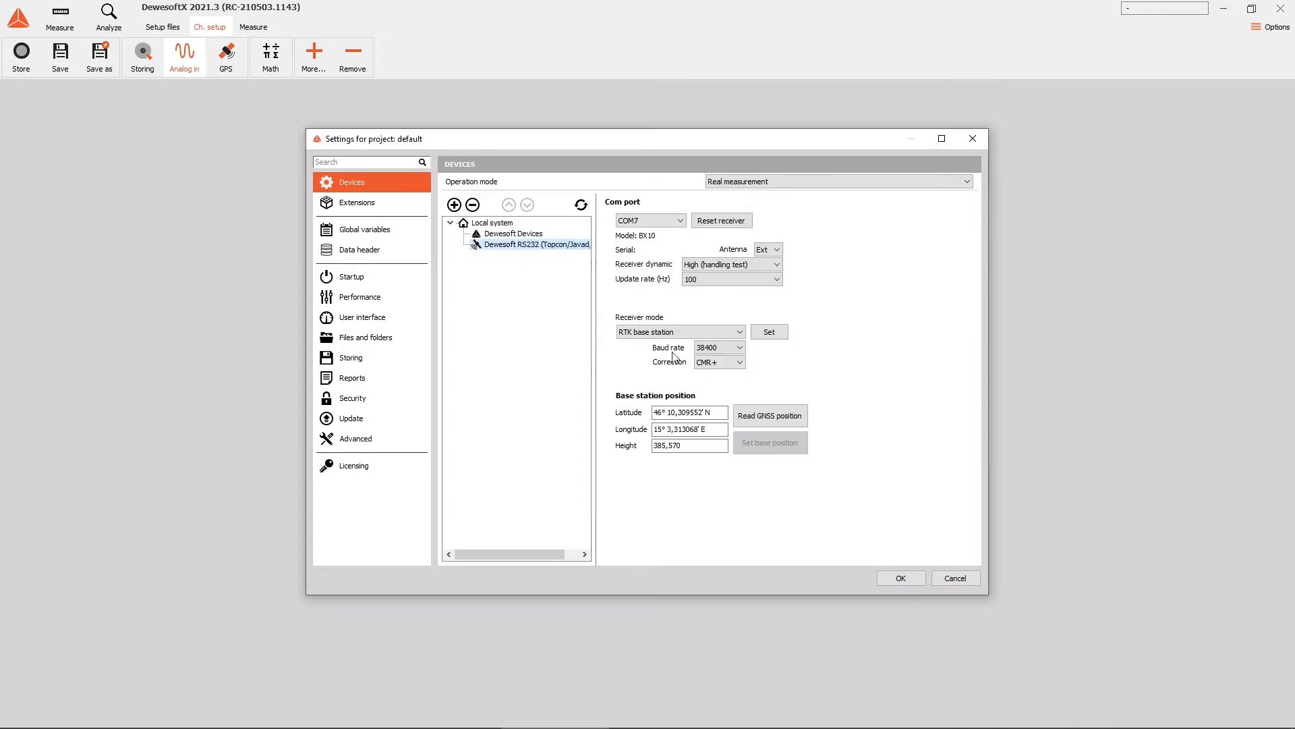
left_click(767, 250)
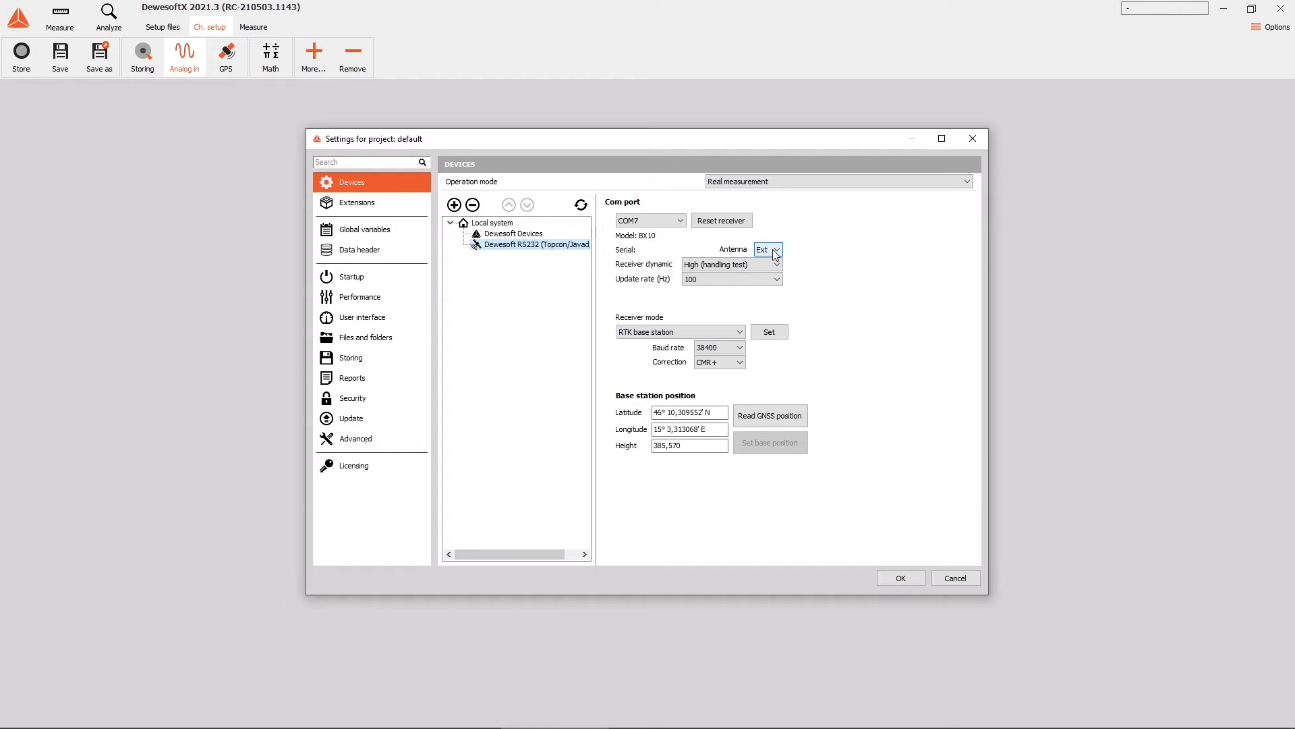
left_click(769, 415)
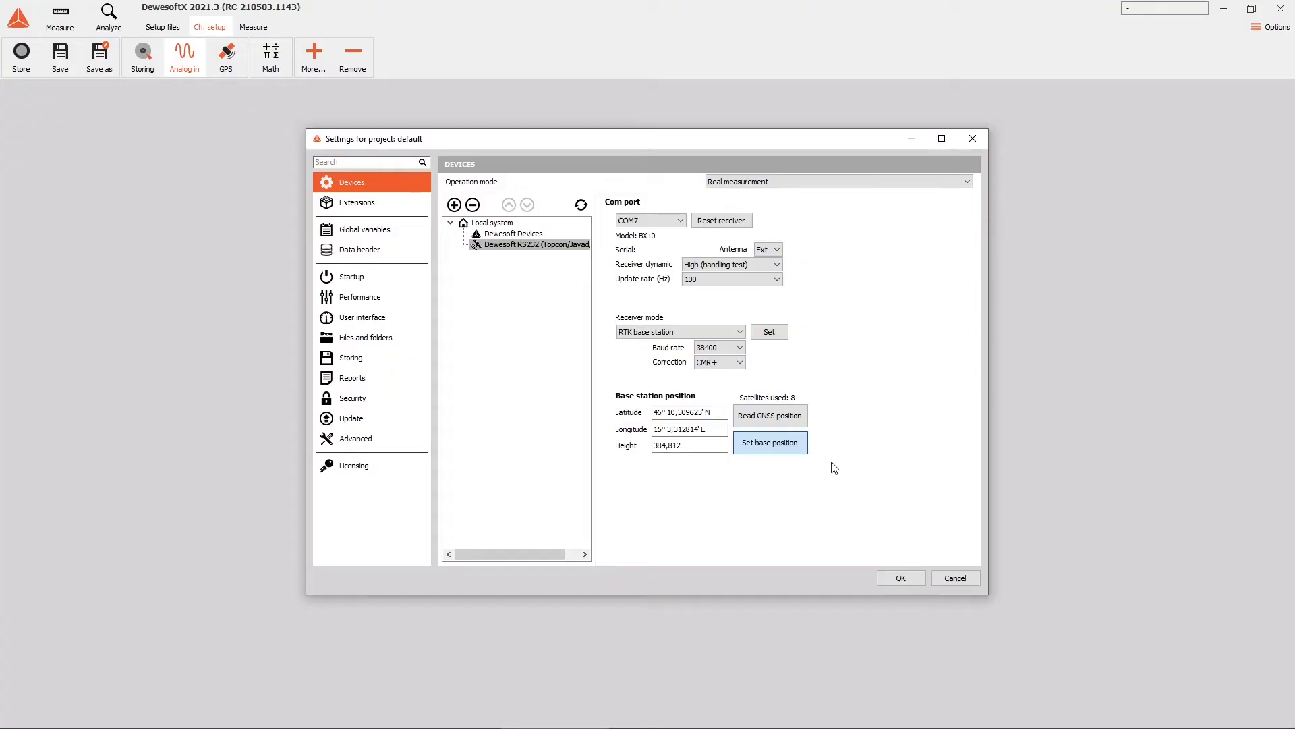
left_click(768, 442)
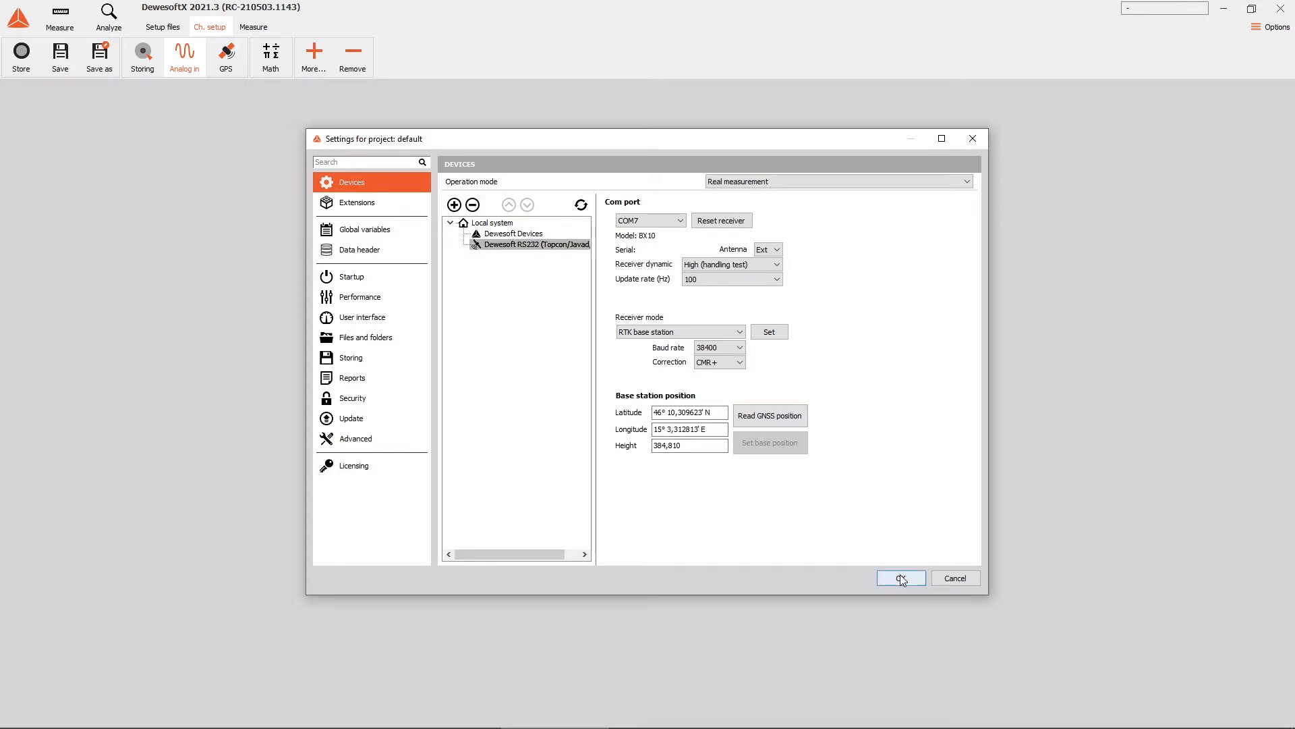
left_click(900, 577)
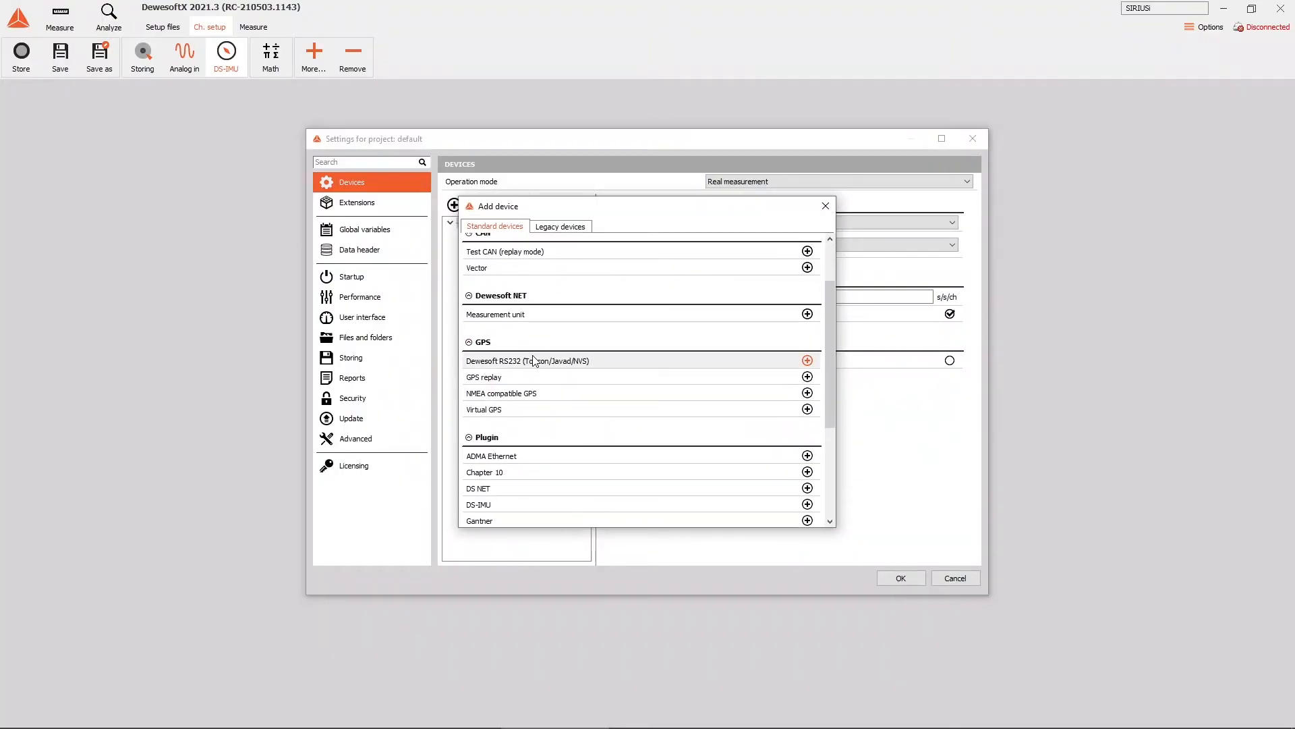
Add a DS-IMU plugin device to the local system and confirm to show its channel setup.
left_click(823, 205)
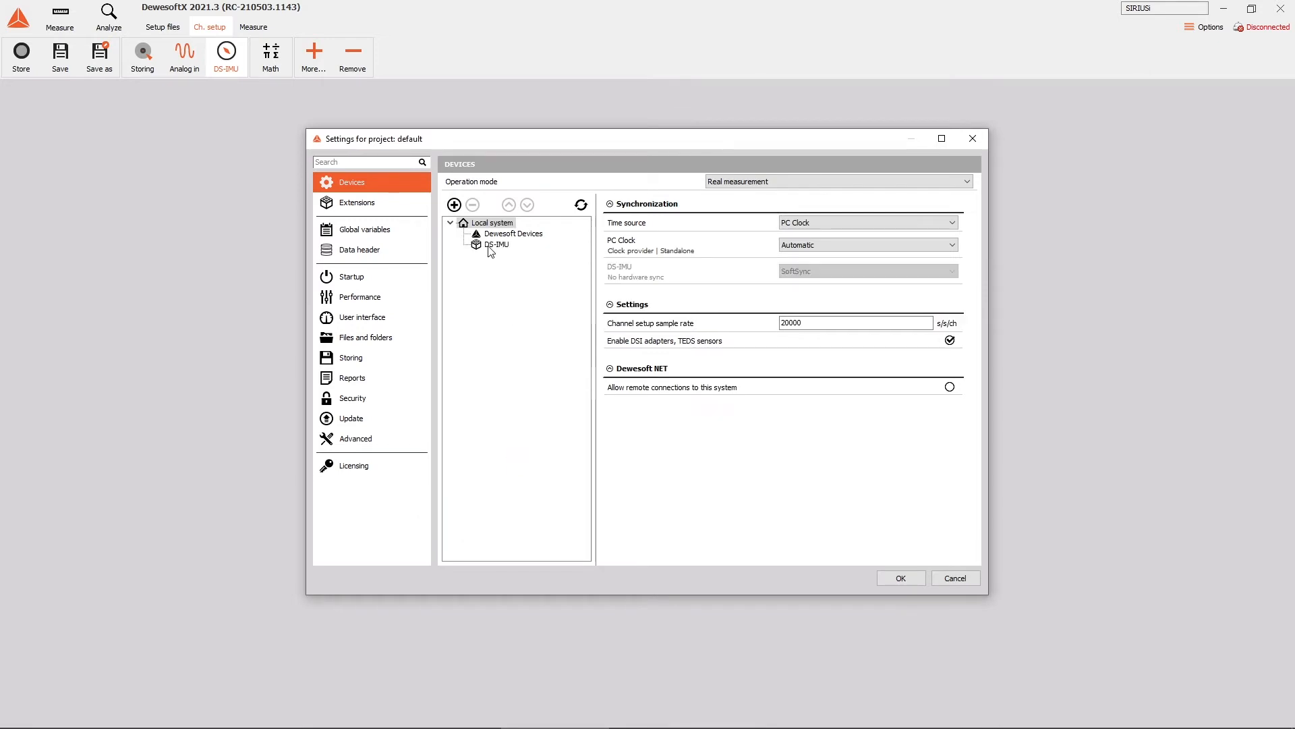
left_click(495, 244)
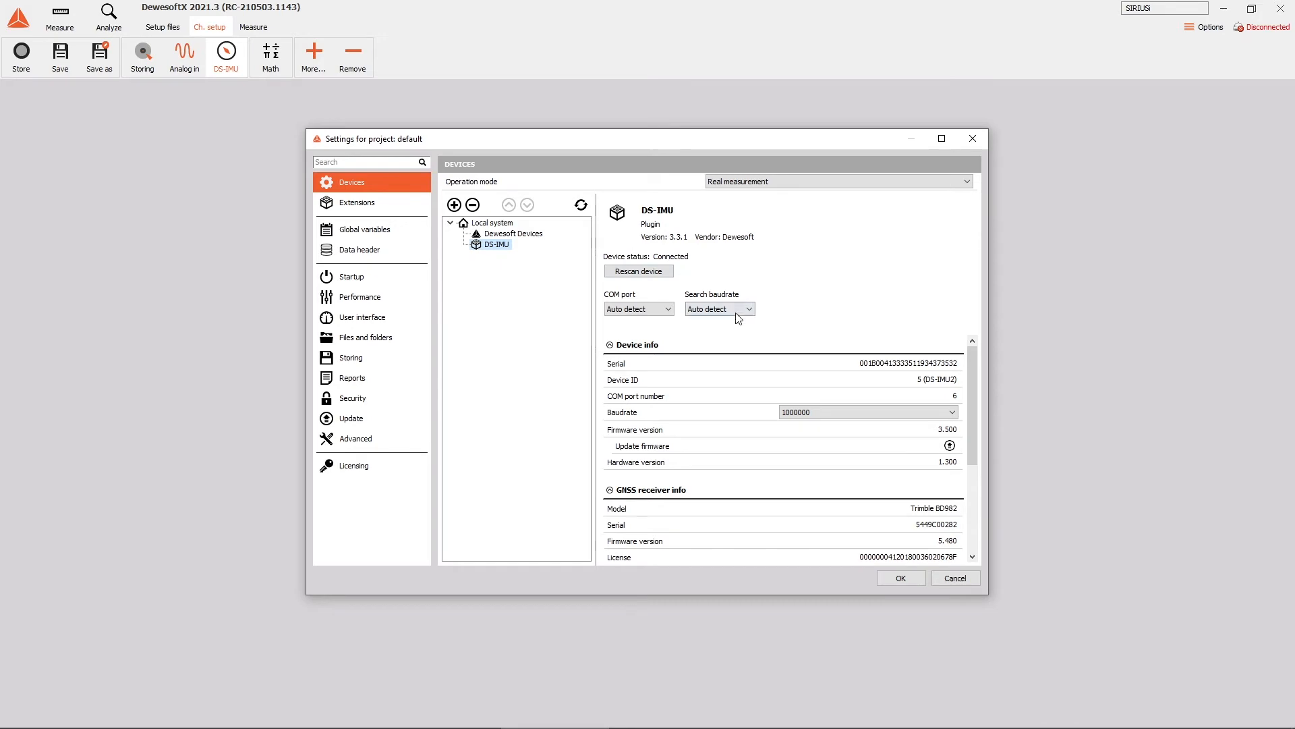
left_click(900, 578)
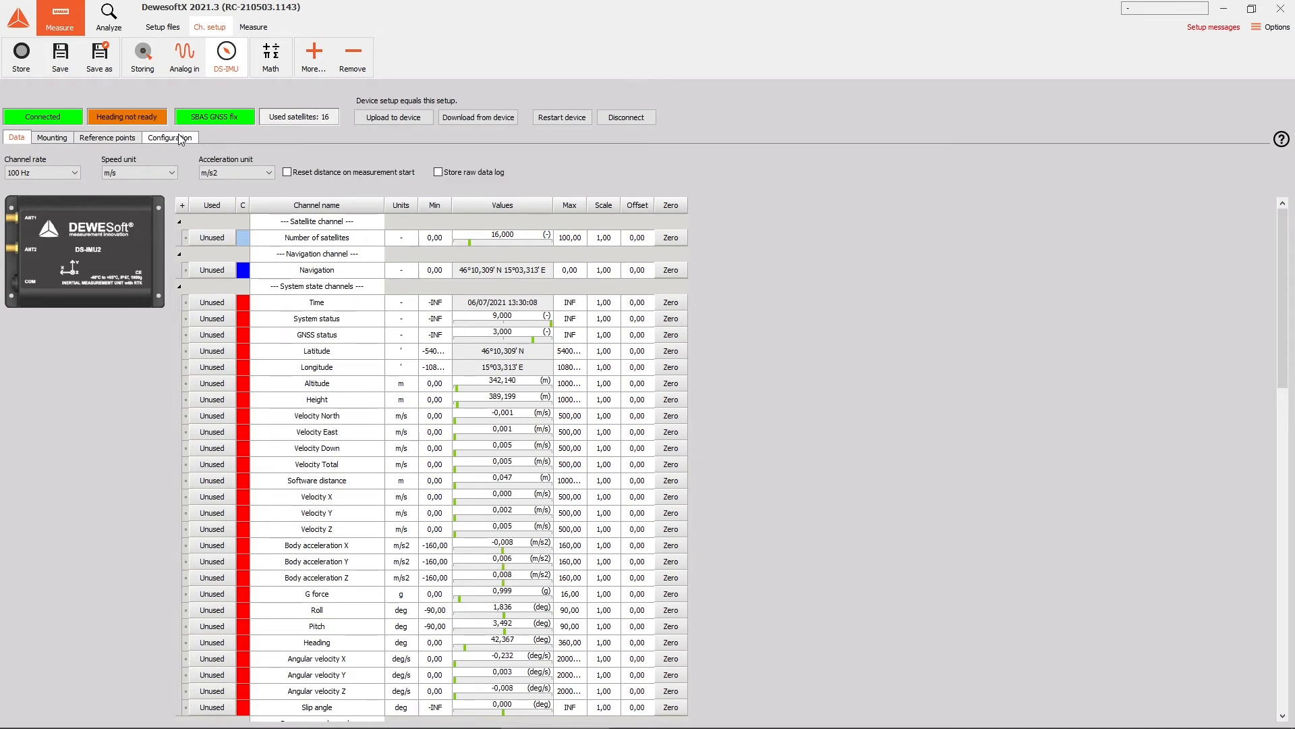
Show the DS-IMU Configuration page with Activate RTK checked at 38400 NMEA/RTK baudrate.
left_click(169, 138)
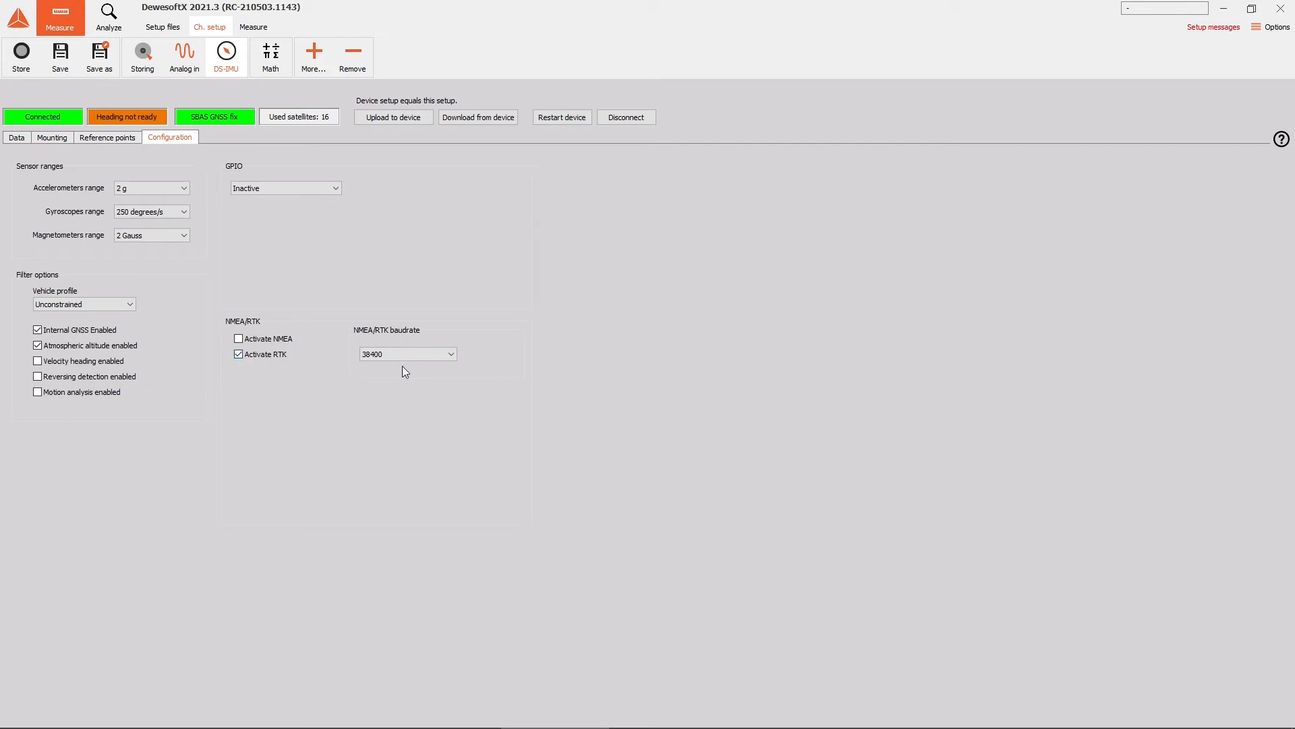
mouse_move(401, 367)
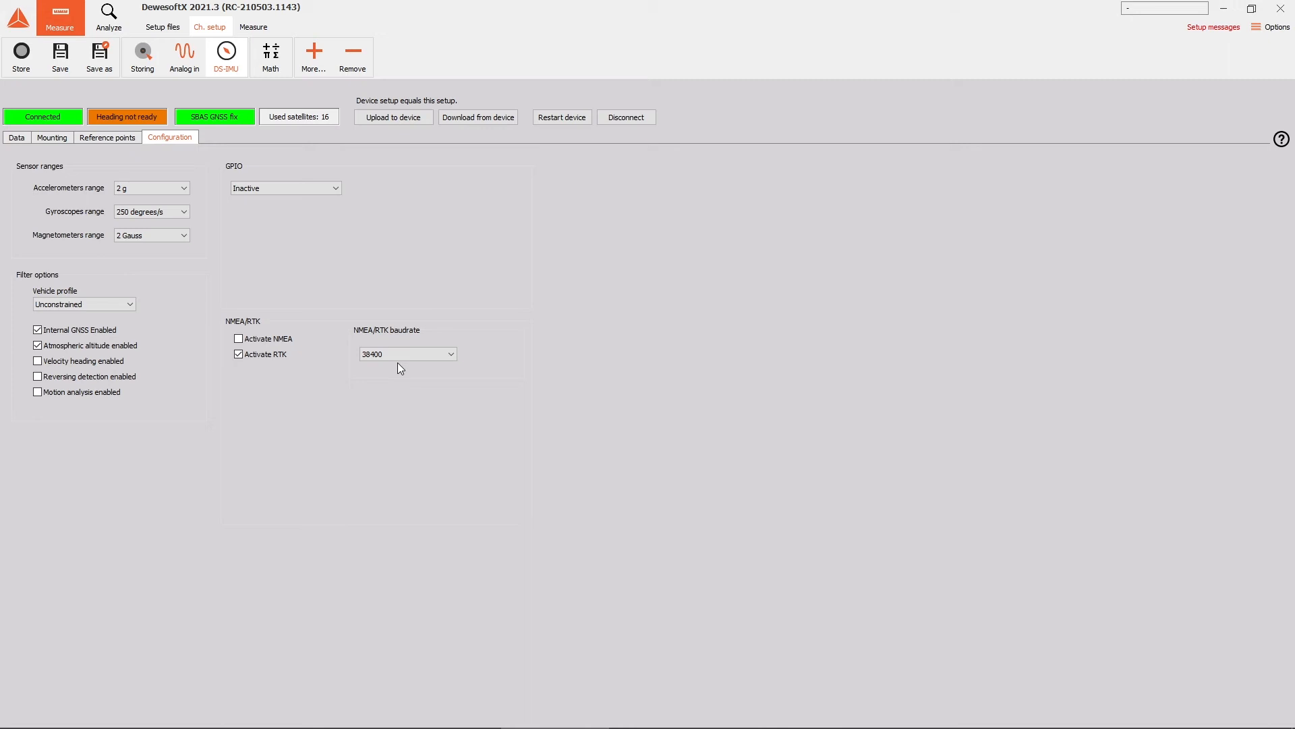
mouse_move(367, 245)
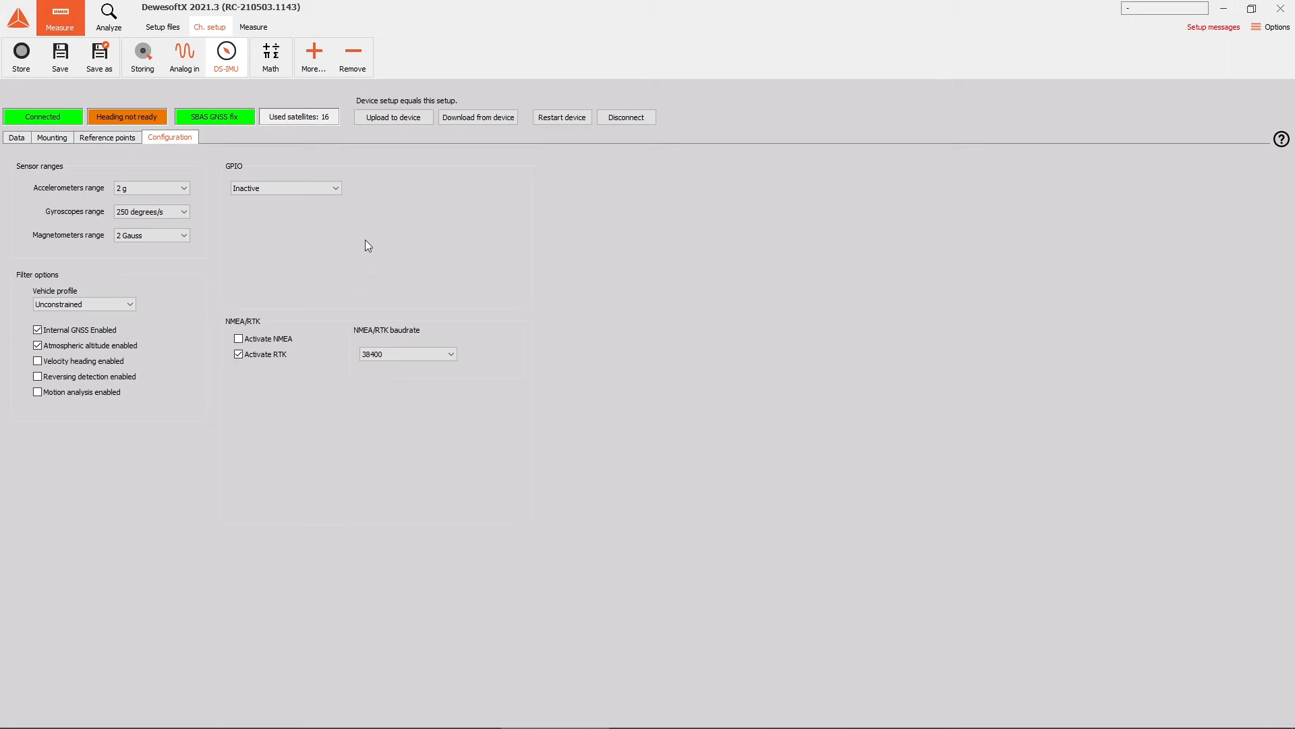
mouse_move(332, 109)
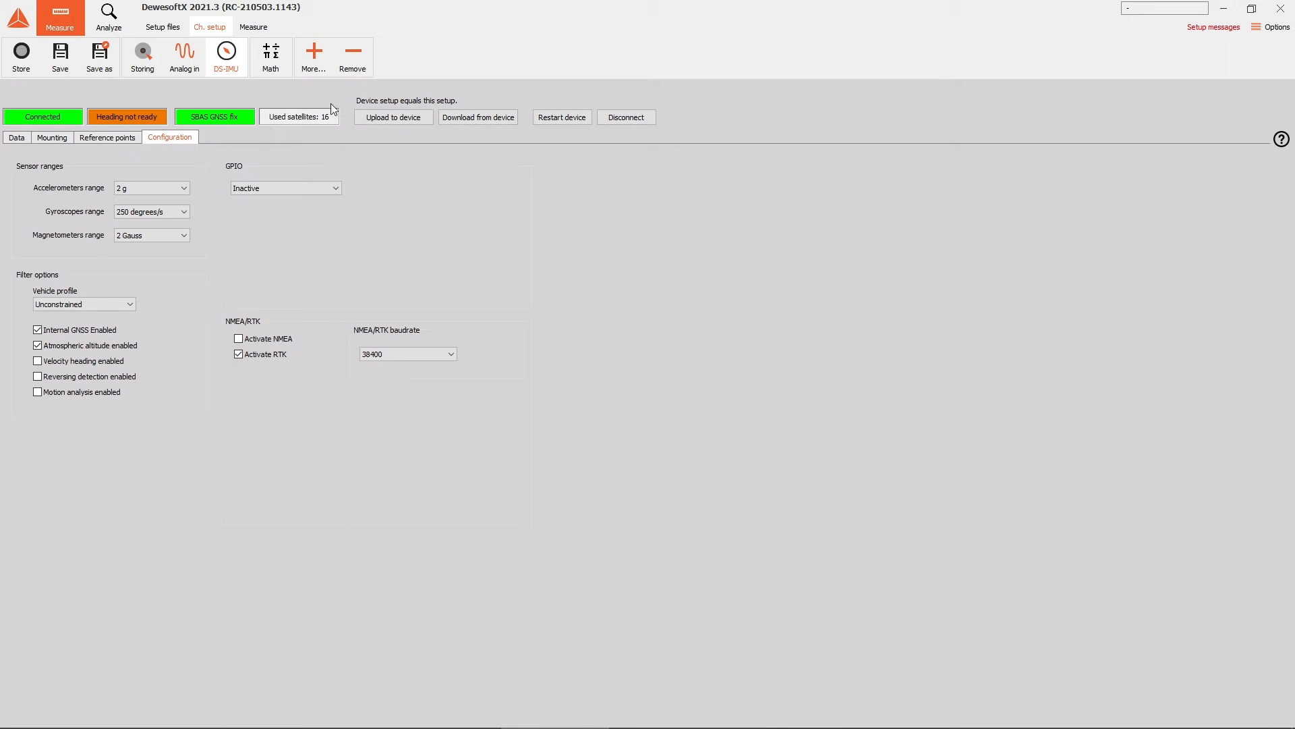